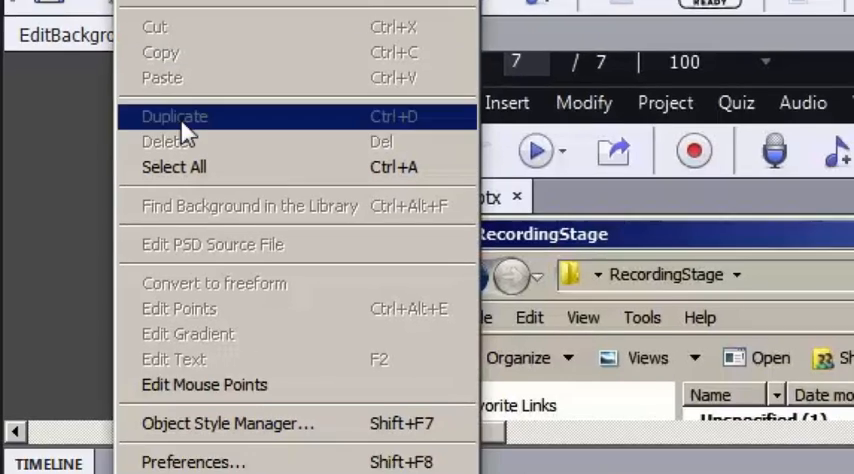
# Delete the selected Mouse object from the timeline via Edit > Delete and confirm.
pyautogui.click(174, 116)
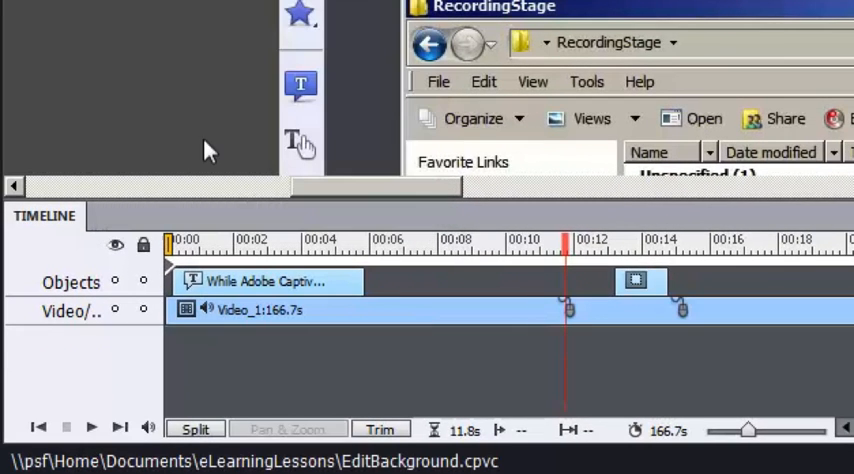
pyautogui.moveTo(336, 304)
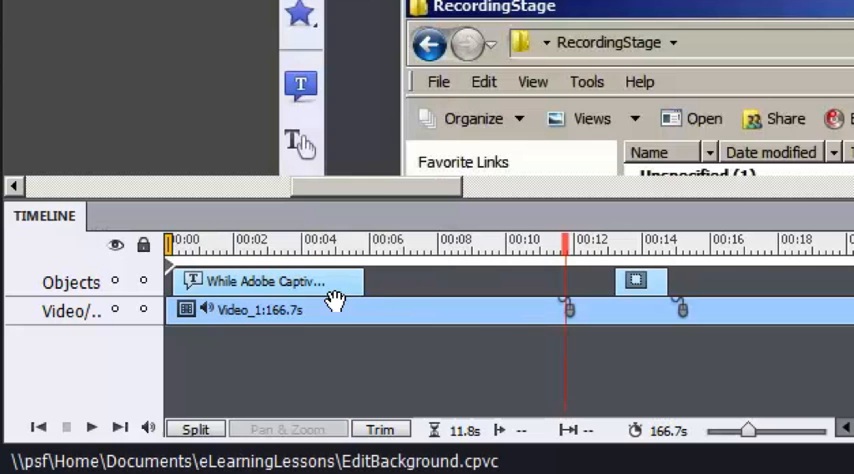
pyautogui.moveTo(554, 292)
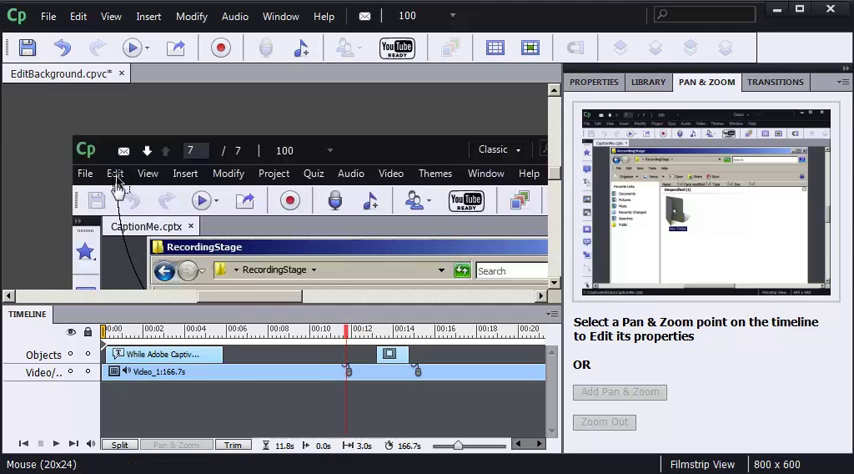
pyautogui.click(116, 172)
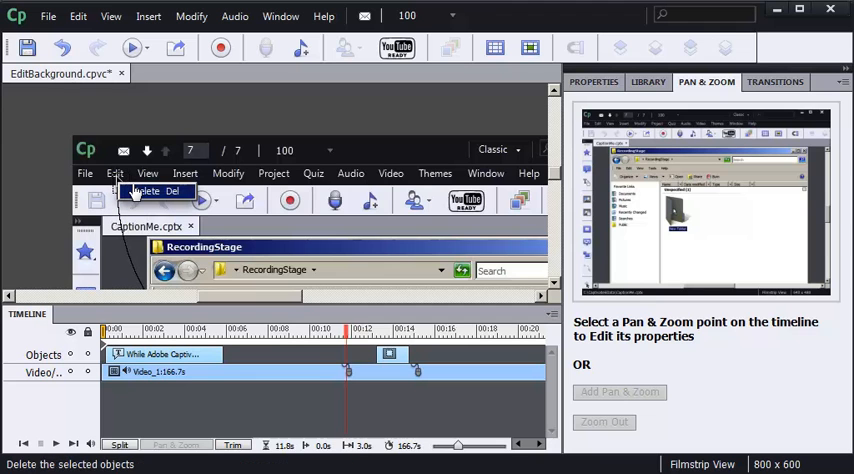
pyautogui.click(158, 192)
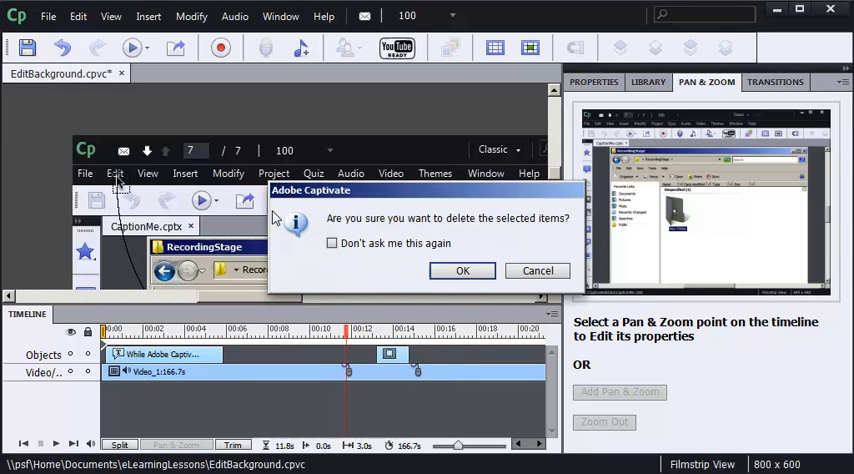
pyautogui.click(462, 270)
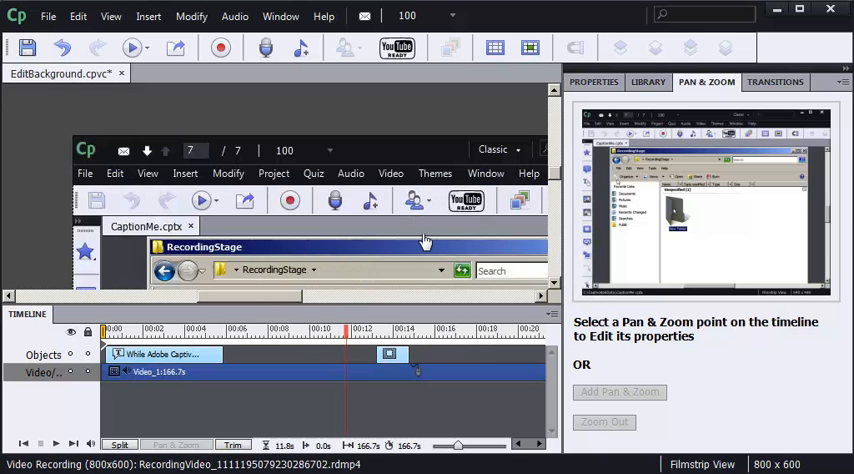